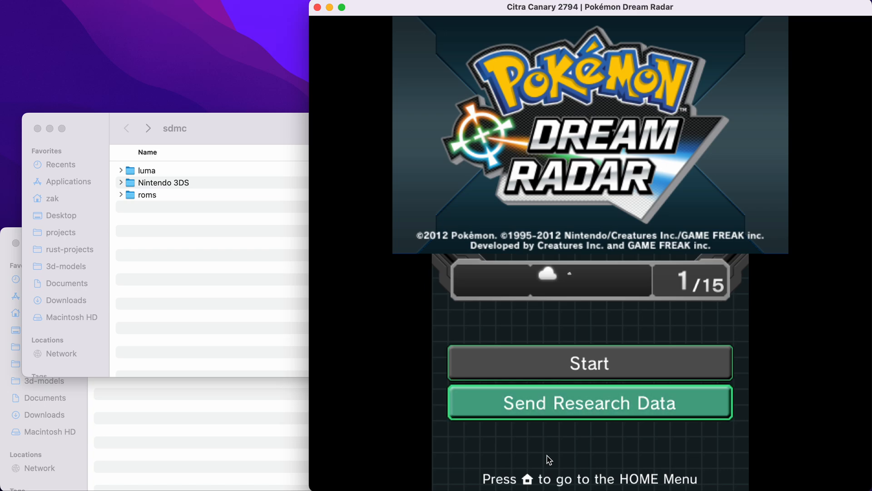
{"action": "mouse_move", "coordinate": [554, 444]}
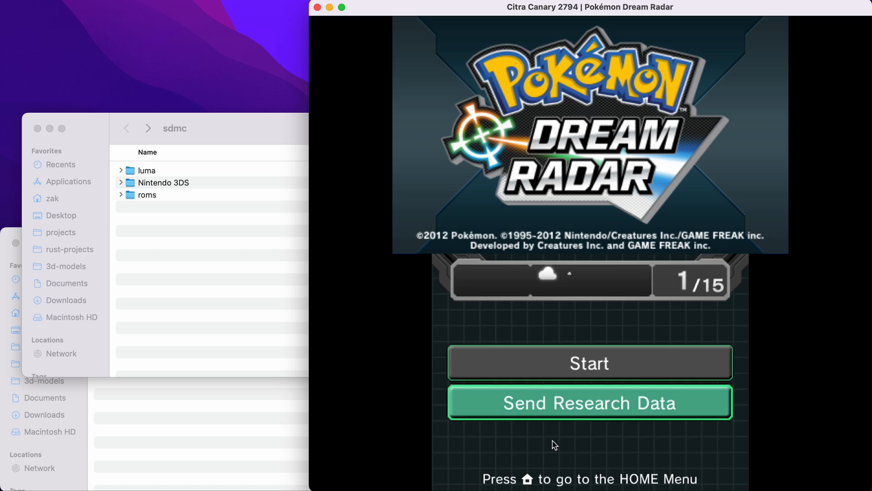
Step: Choose Send Research Data from the Dream Radar title screen to list three Pokémon
{"action": "left_click", "coordinate": [589, 402]}
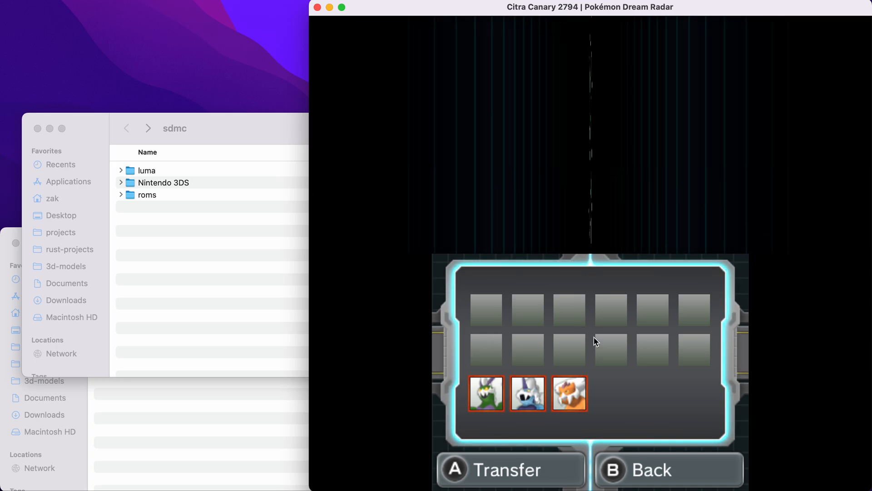
{"action": "left_click", "coordinate": [509, 469]}
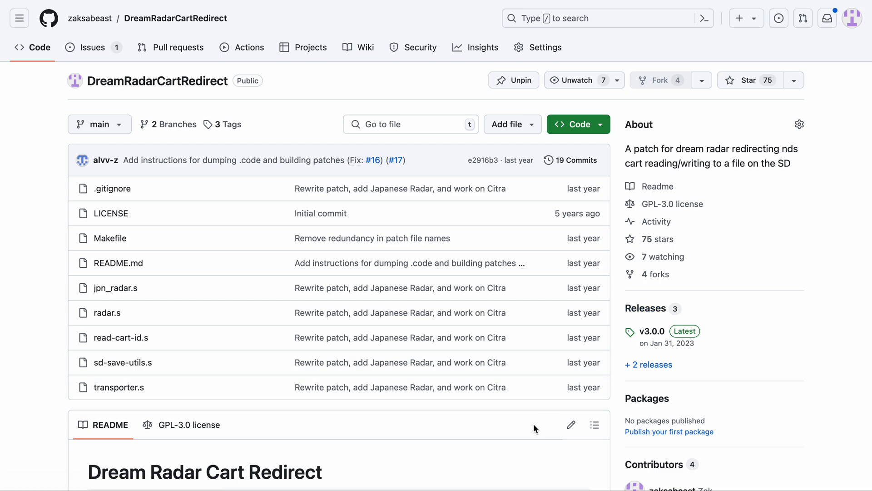
{"action": "scroll", "scroll_direction": "down", "scroll_amount": 3}
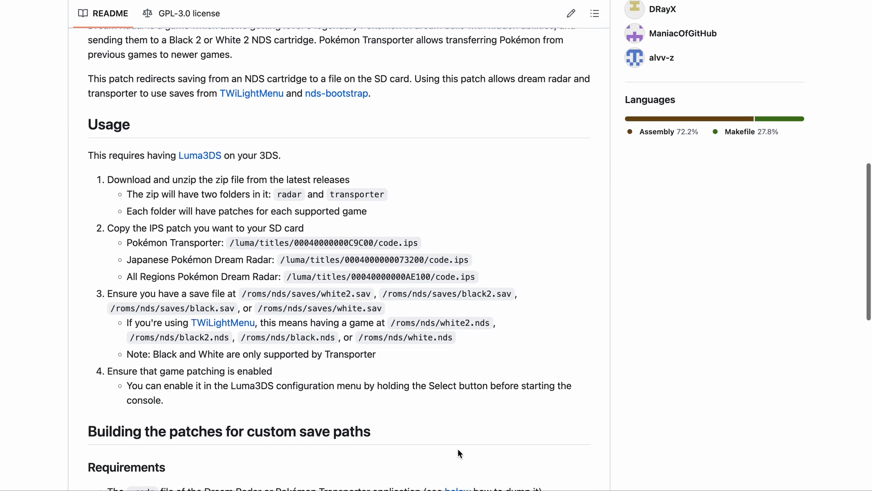
{"action": "scroll", "scroll_direction": "down", "scroll_amount": 3}
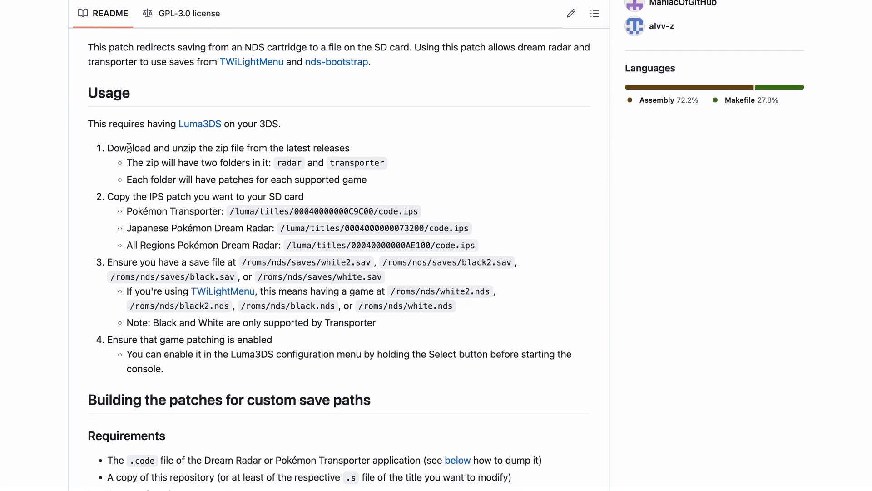
{"action": "double_click", "coordinate": [128, 149]}
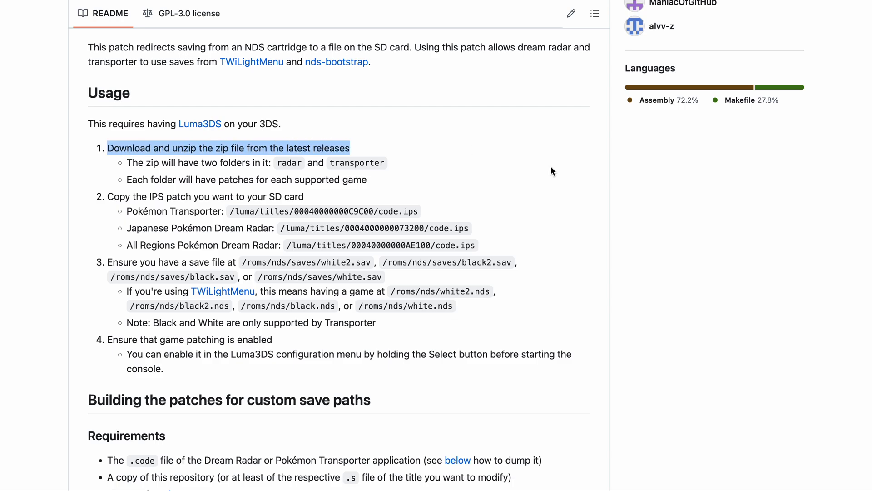
{"action": "scroll", "scroll_direction": "up", "scroll_amount": 3}
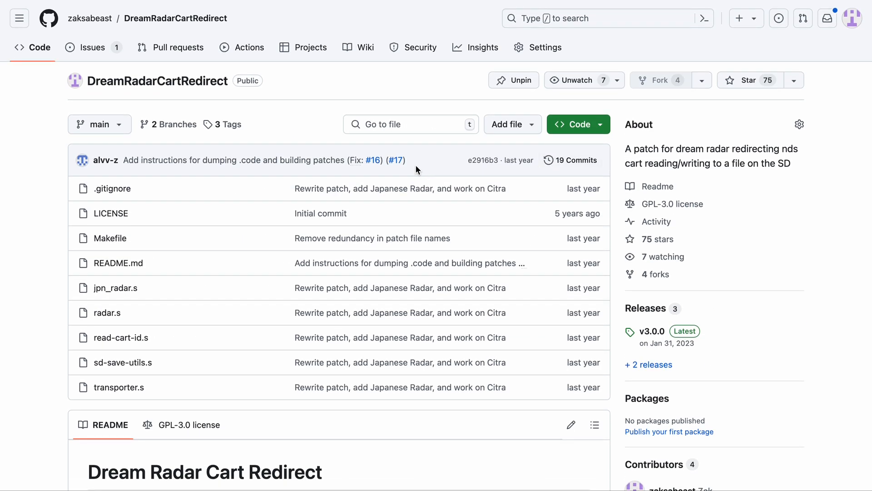
{"action": "mouse_move", "coordinate": [427, 159]}
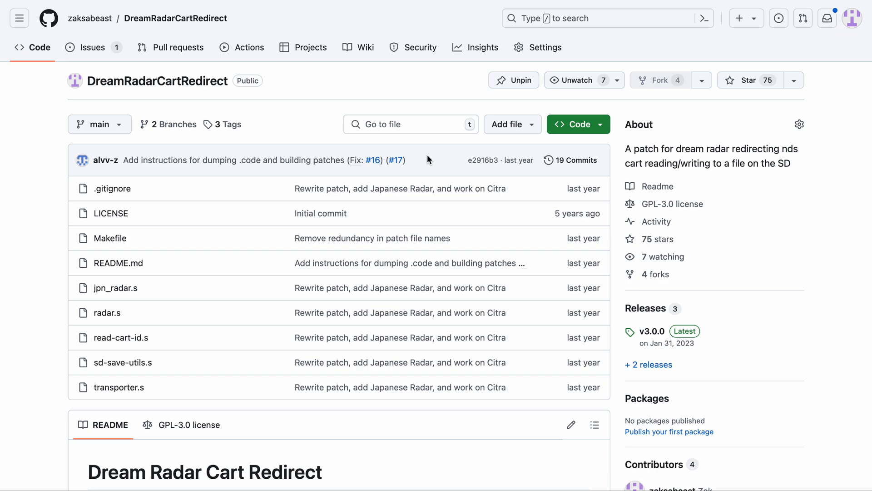
{"action": "mouse_move", "coordinate": [655, 273]}
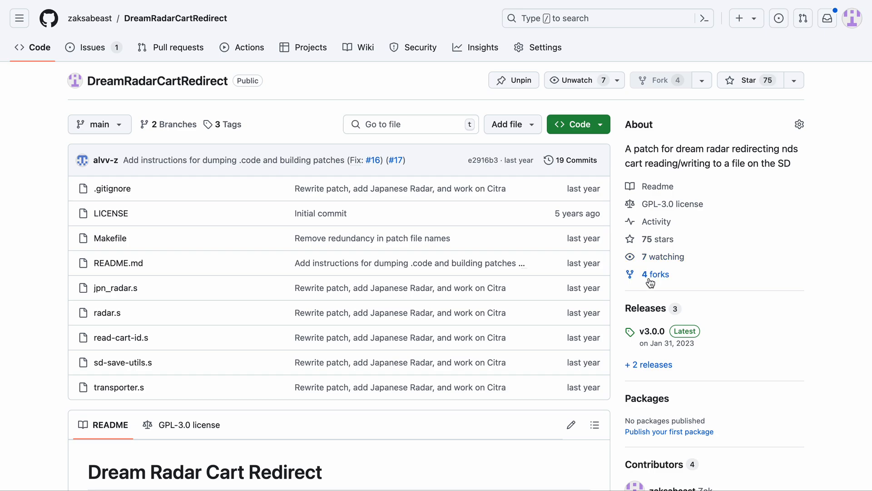
{"action": "mouse_move", "coordinate": [645, 308]}
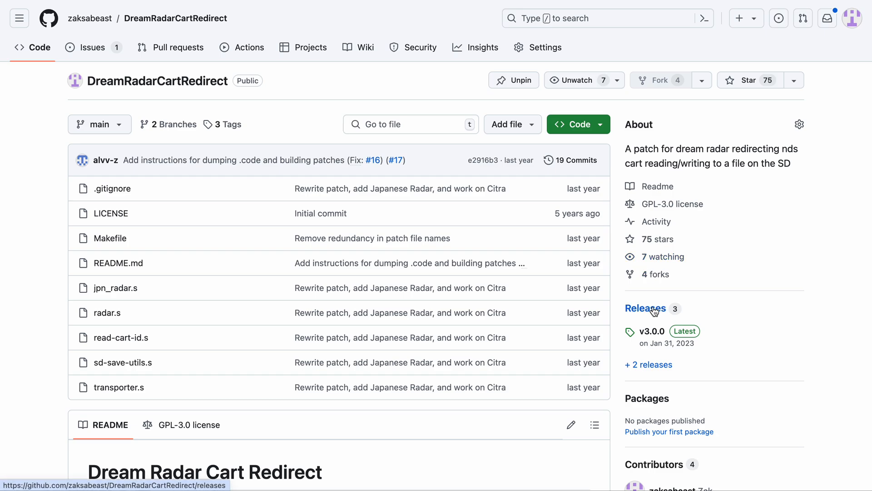
Step: Open DreamRadarCartRedirect's Releases to show v3.0.0 with the patches.zip asset
{"action": "left_click", "coordinate": [645, 308]}
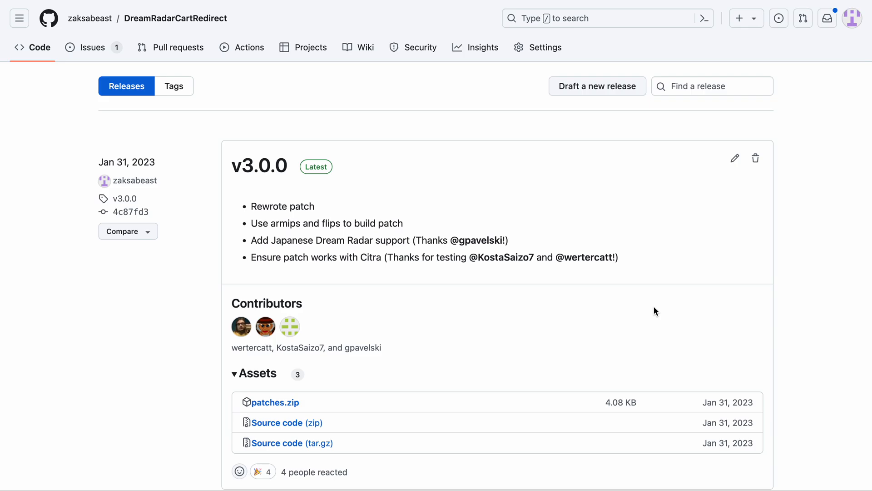
{"action": "mouse_move", "coordinate": [275, 402]}
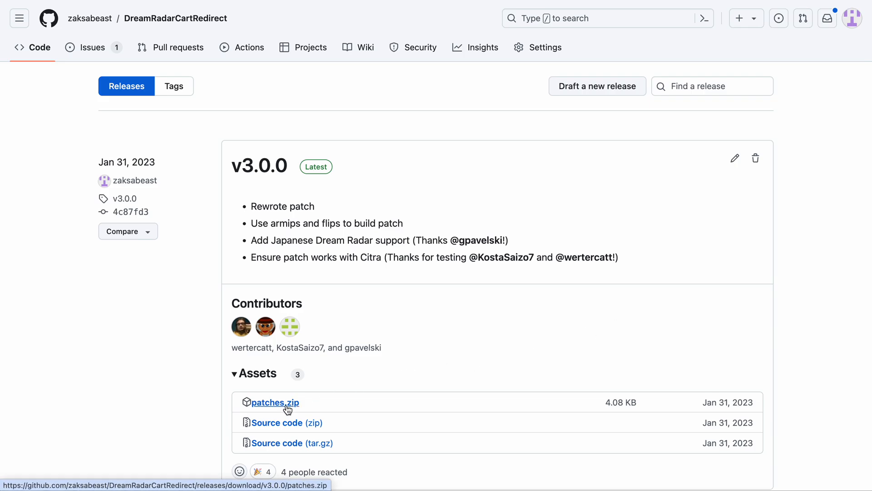
{"action": "mouse_move", "coordinate": [507, 307]}
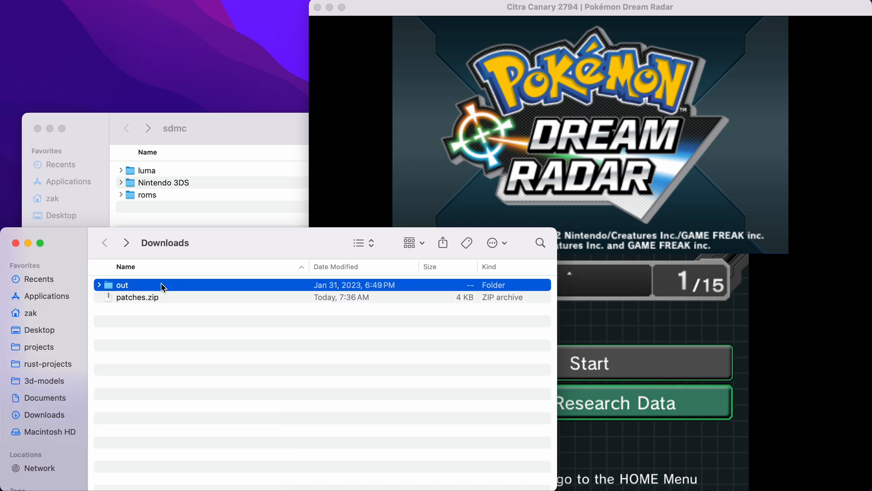
Step: Open the extracted out folder in Downloads and expand its radar folder
{"action": "double_click", "coordinate": [122, 285]}
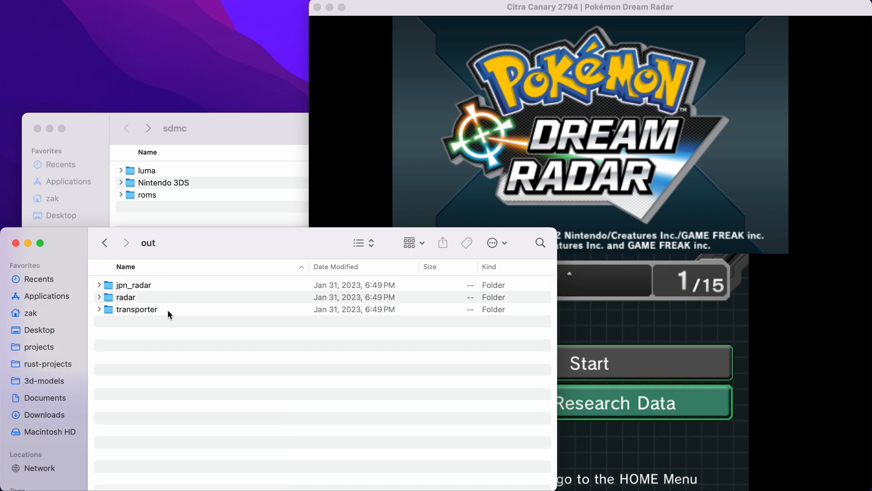
{"action": "left_click", "coordinate": [125, 297]}
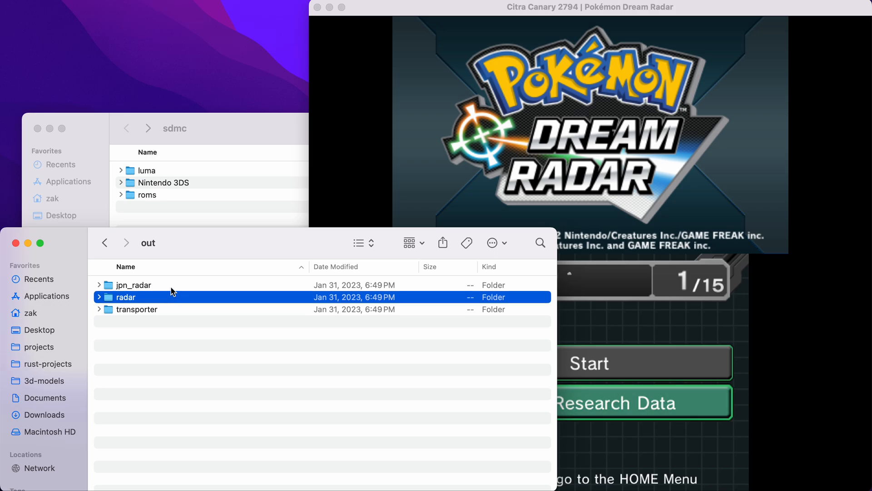
{"action": "left_click", "coordinate": [99, 297]}
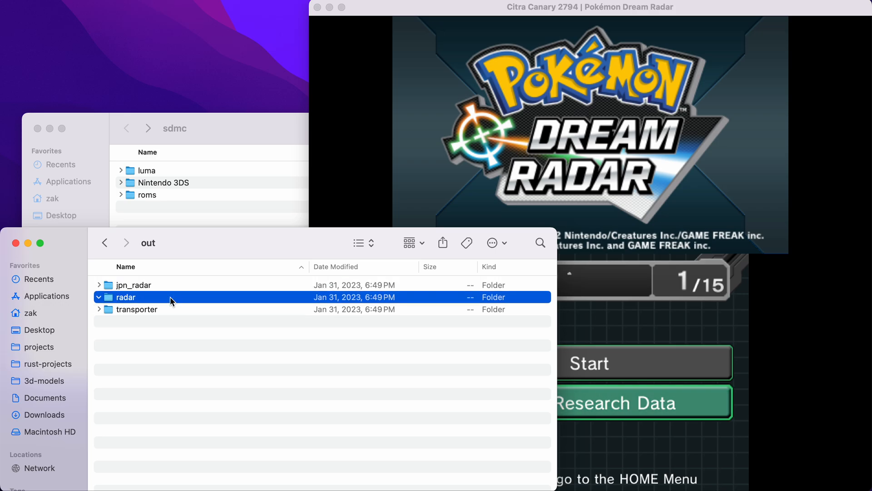
{"action": "left_click", "coordinate": [99, 296]}
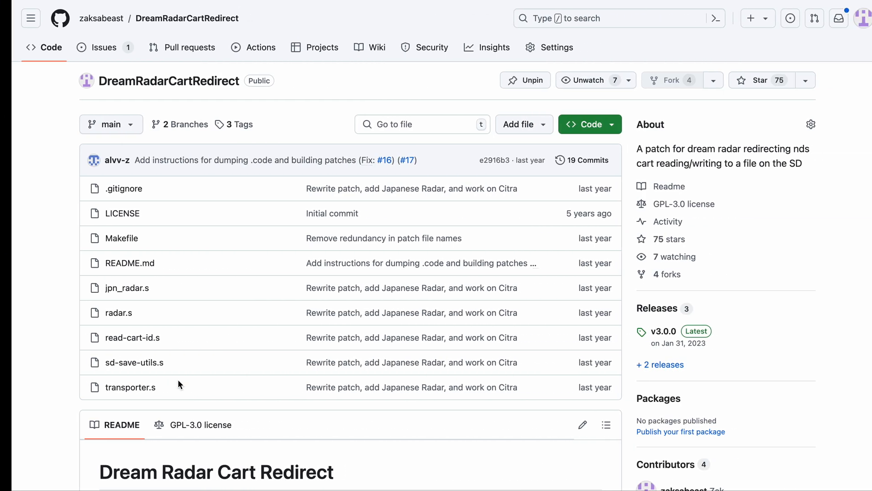
{"action": "scroll", "scroll_direction": "down", "scroll_amount": 3}
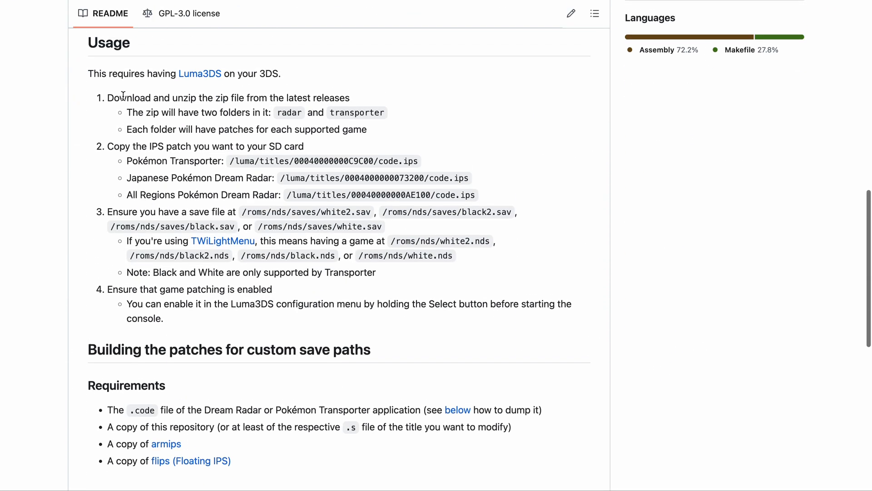
{"action": "triple_click", "coordinate": [228, 98]}
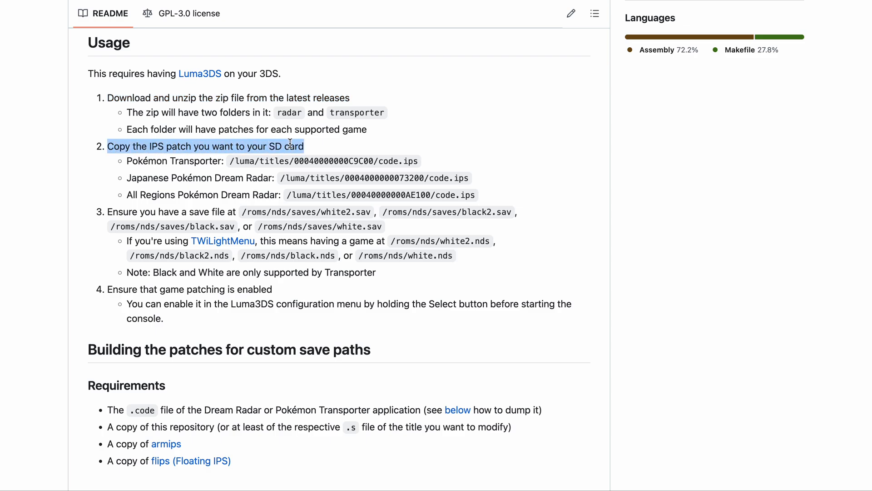
{"action": "mouse_move", "coordinate": [209, 162]}
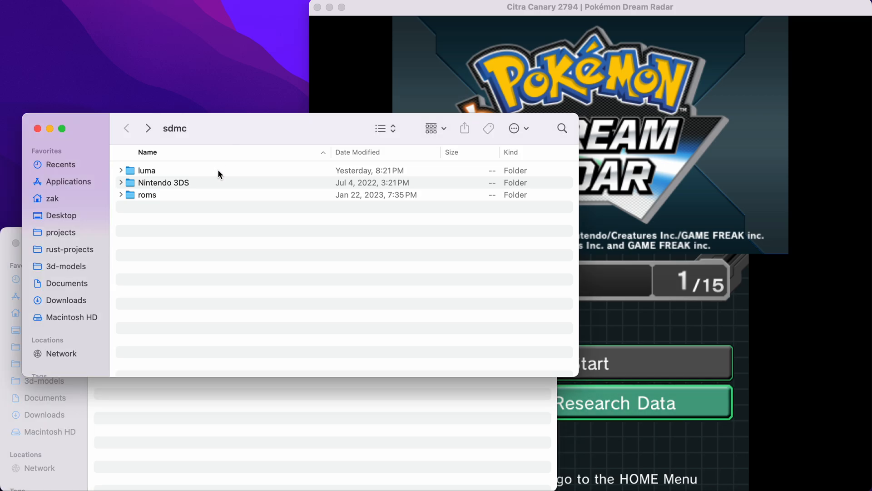
{"action": "left_click", "coordinate": [147, 171]}
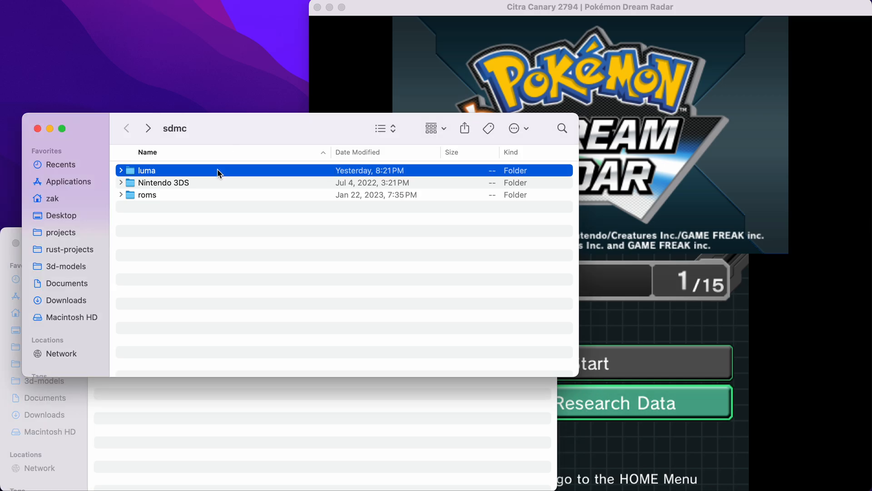
{"action": "left_click", "coordinate": [120, 171]}
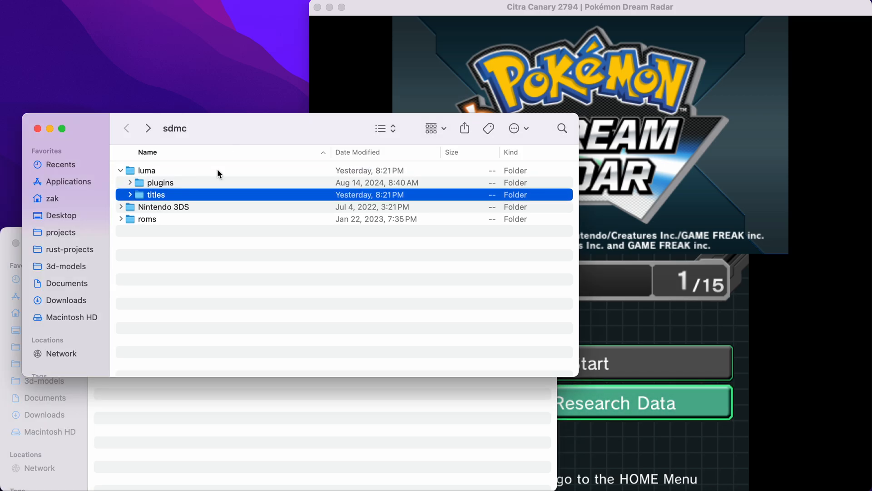
{"action": "left_click", "coordinate": [147, 170]}
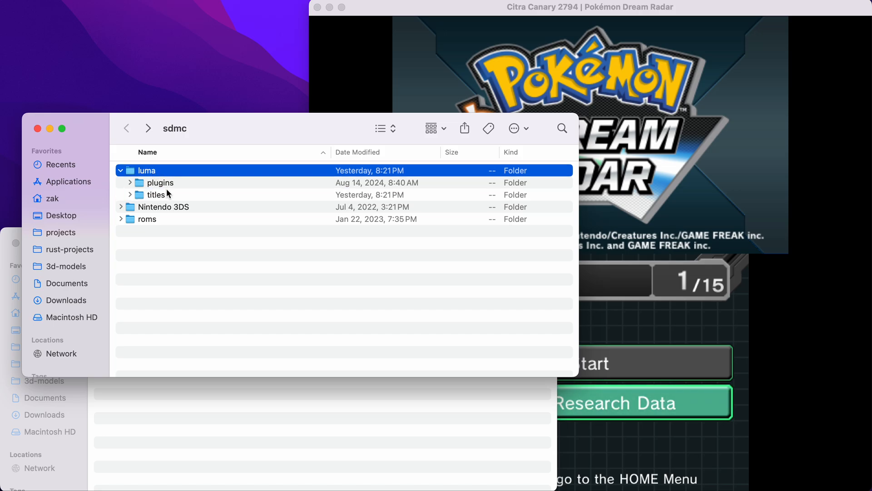
{"action": "left_click", "coordinate": [157, 194]}
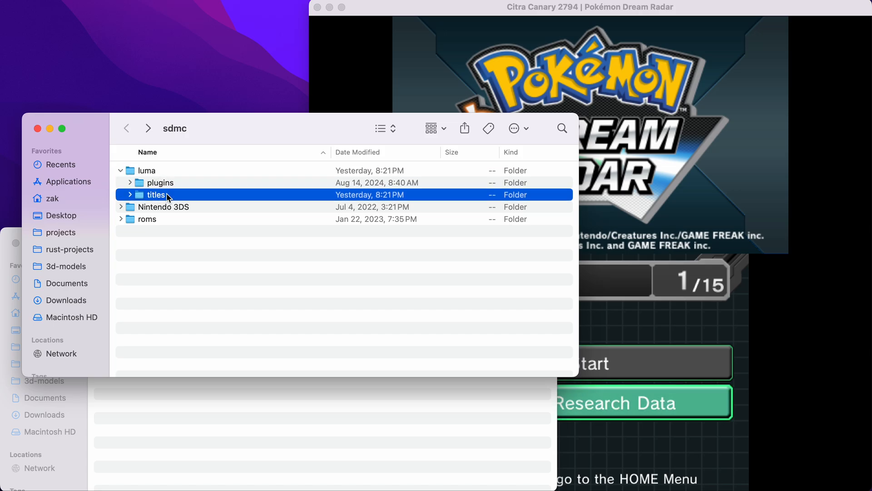
{"action": "left_click", "coordinate": [129, 194]}
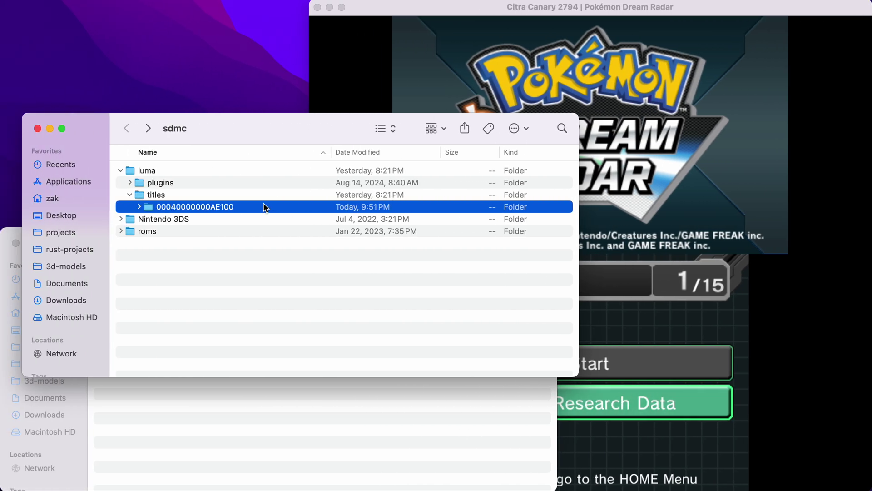
{"action": "mouse_move", "coordinate": [216, 213]}
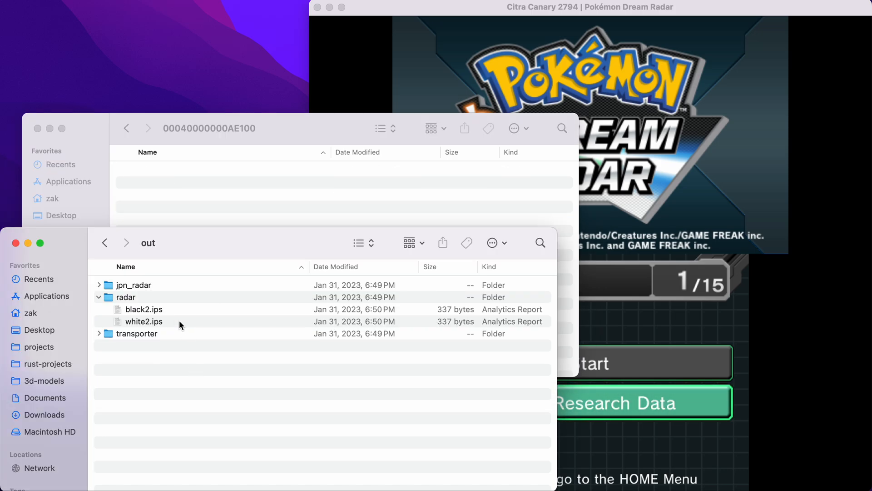
{"action": "left_click", "coordinate": [144, 321]}
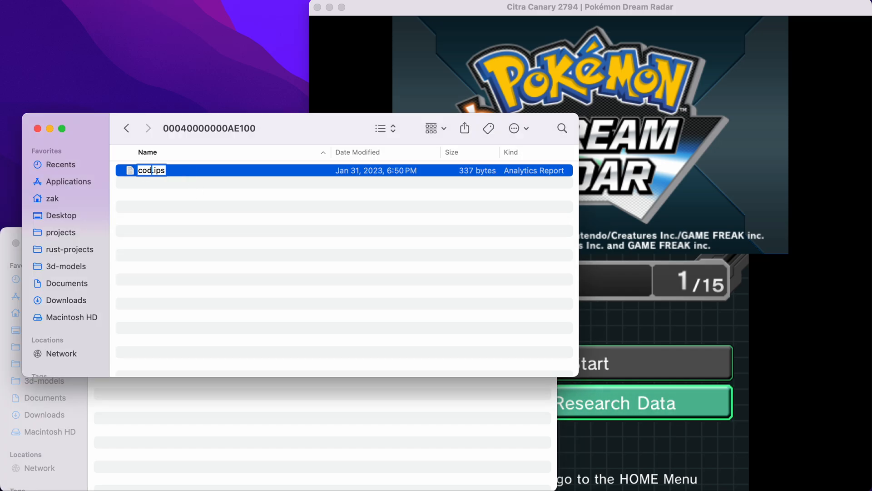
{"action": "left_click", "coordinate": [126, 128]}
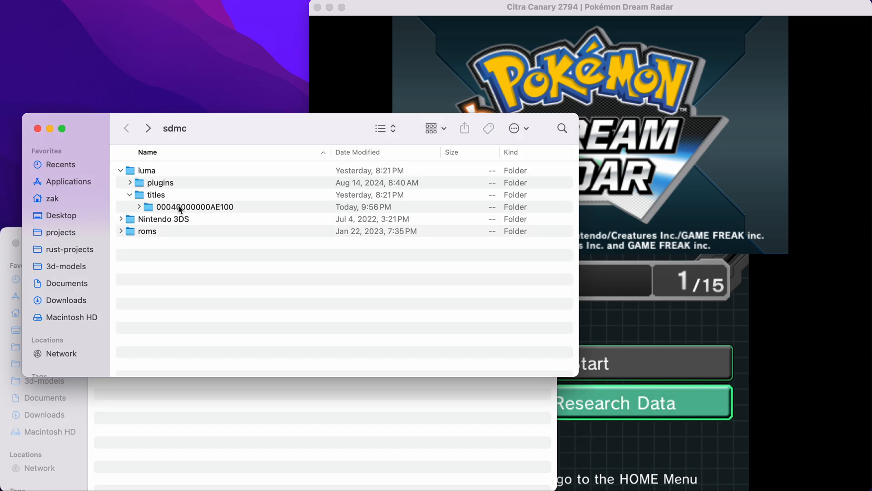
{"action": "left_click", "coordinate": [138, 206]}
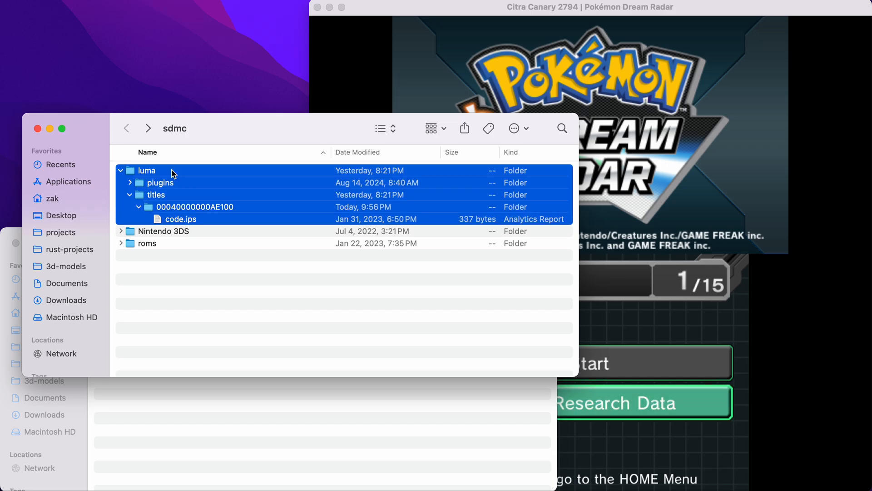
{"action": "mouse_move", "coordinate": [259, 236]}
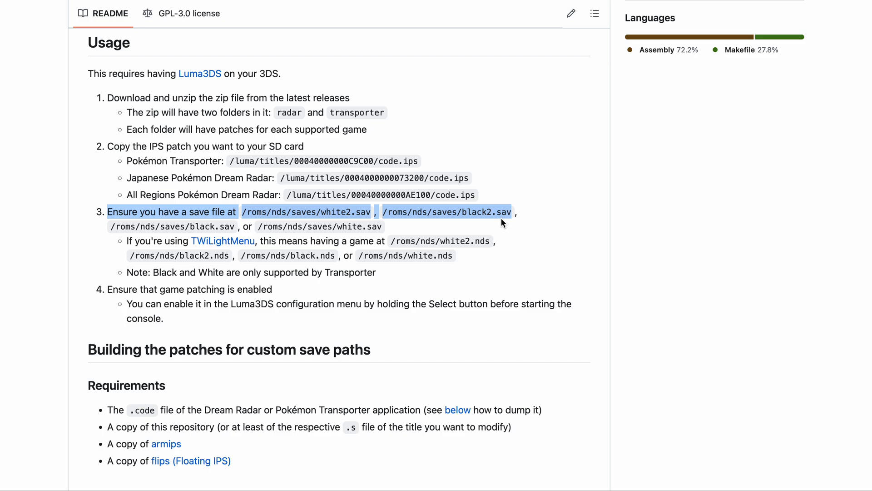
{"action": "mouse_move", "coordinate": [475, 210]}
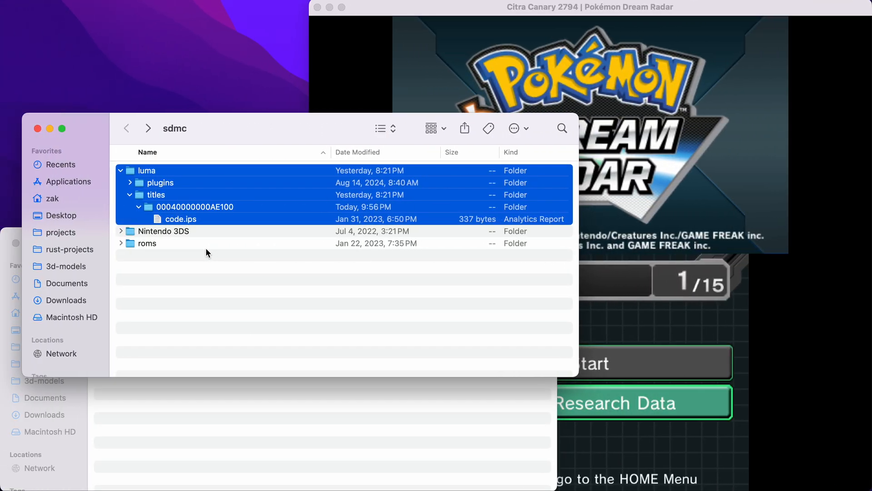
Step: Expand the SD card's roms folder and its nds subfolder in list view
{"action": "left_click", "coordinate": [120, 243]}
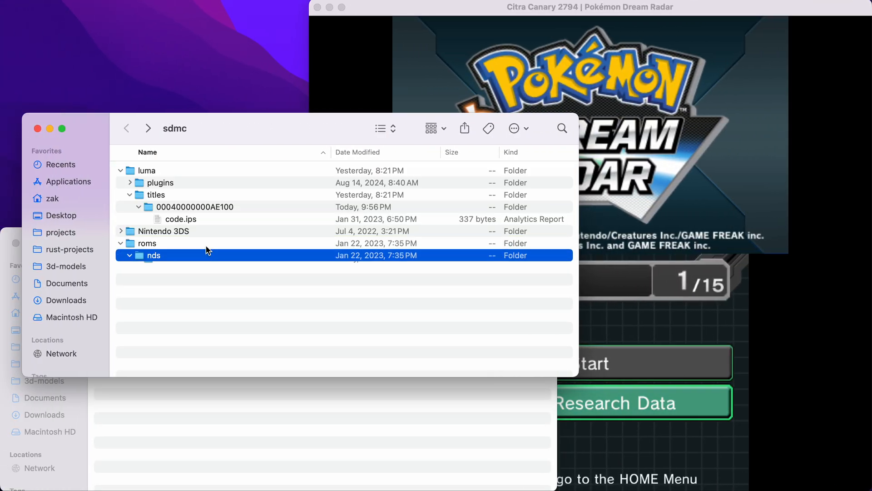
{"action": "left_click", "coordinate": [130, 255]}
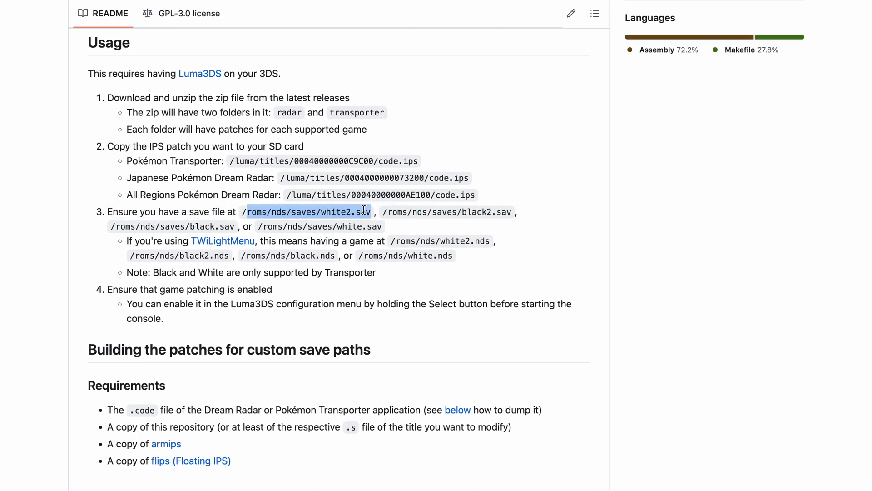
{"action": "mouse_move", "coordinate": [343, 236]}
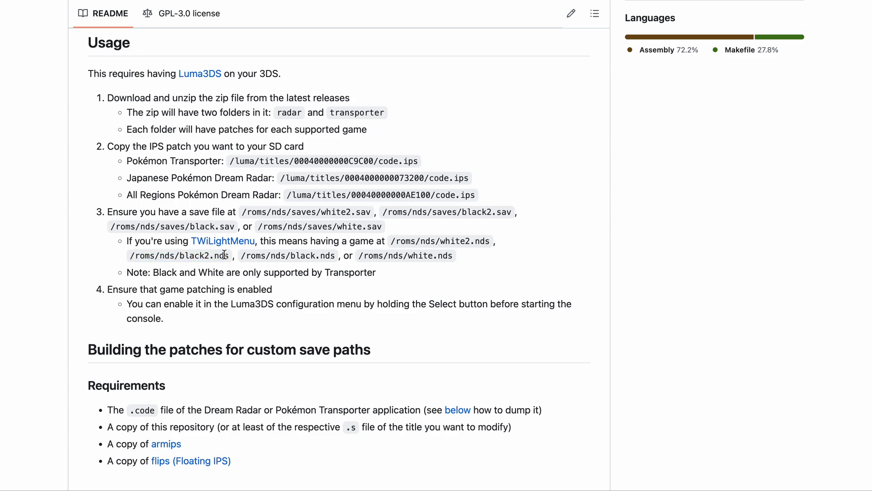
Step: Highlight the game file path in the README's save-file usage step
{"action": "double_click", "coordinate": [121, 289]}
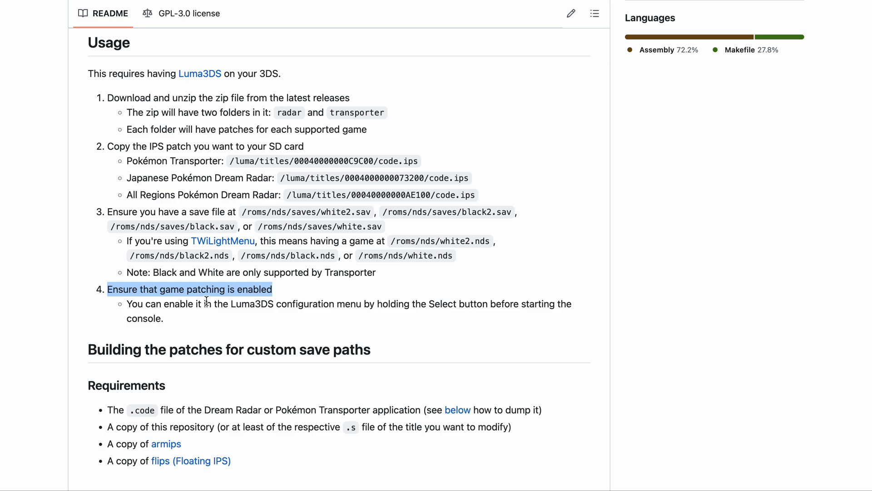
{"action": "mouse_move", "coordinate": [453, 305]}
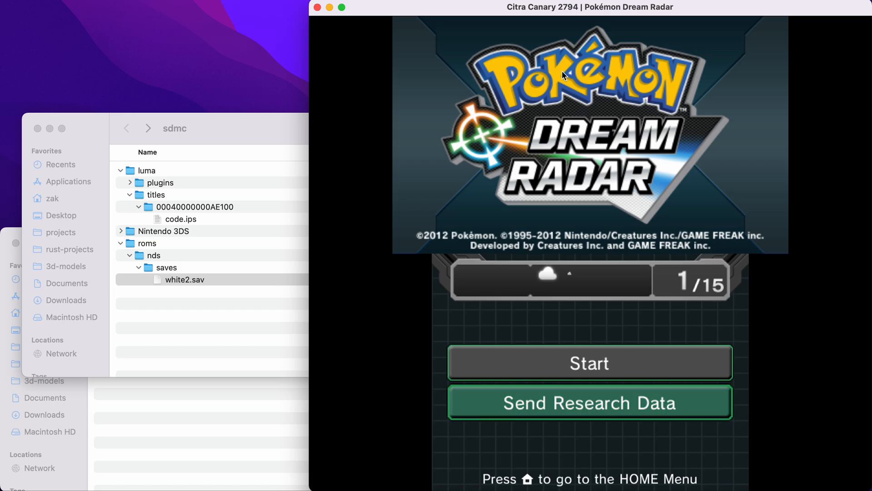
Step: Open Dream Radar's mods location holding code.ips, then relaunch the game in Citra
{"action": "right_click", "coordinate": [410, 105]}
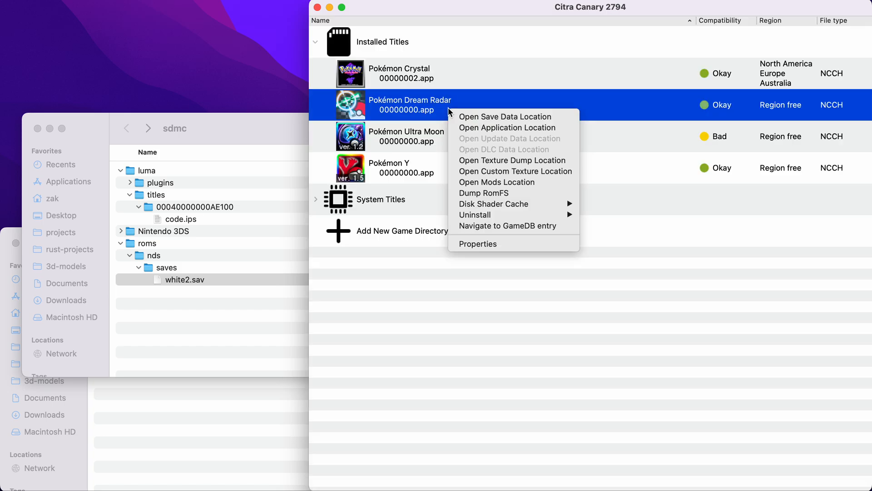
{"action": "left_click", "coordinate": [507, 127]}
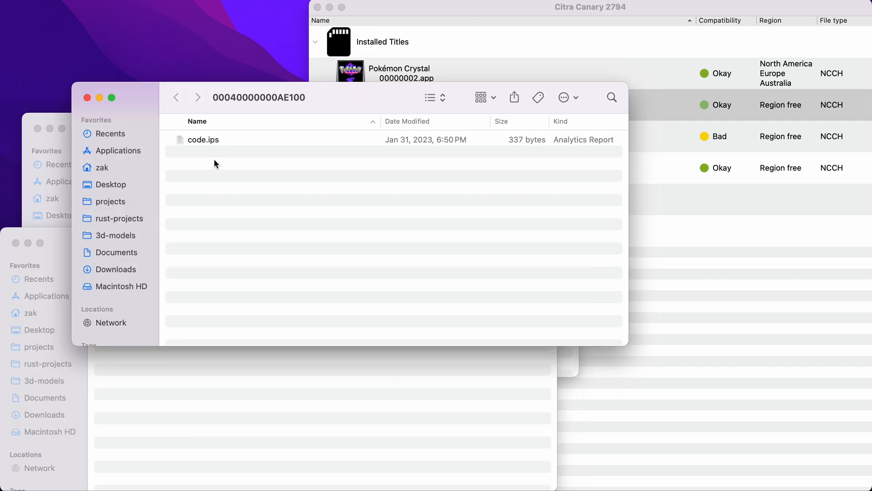
{"action": "left_click", "coordinate": [520, 104]}
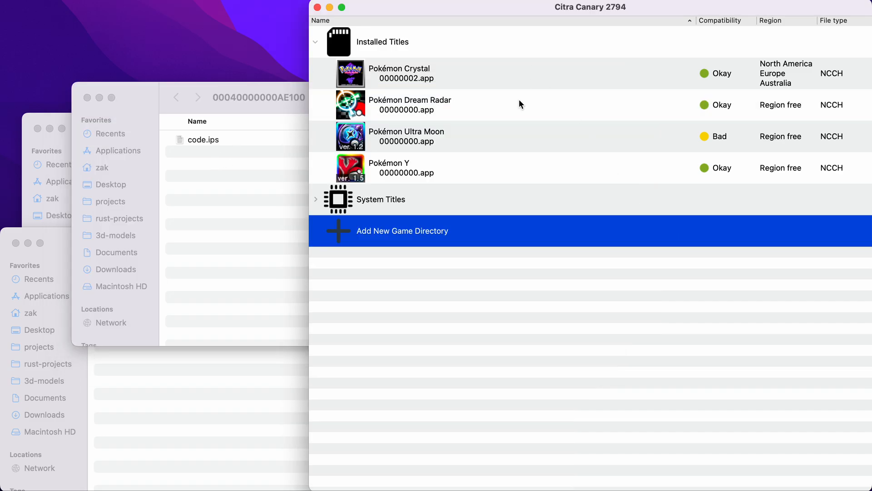
{"action": "double_click", "coordinate": [410, 105]}
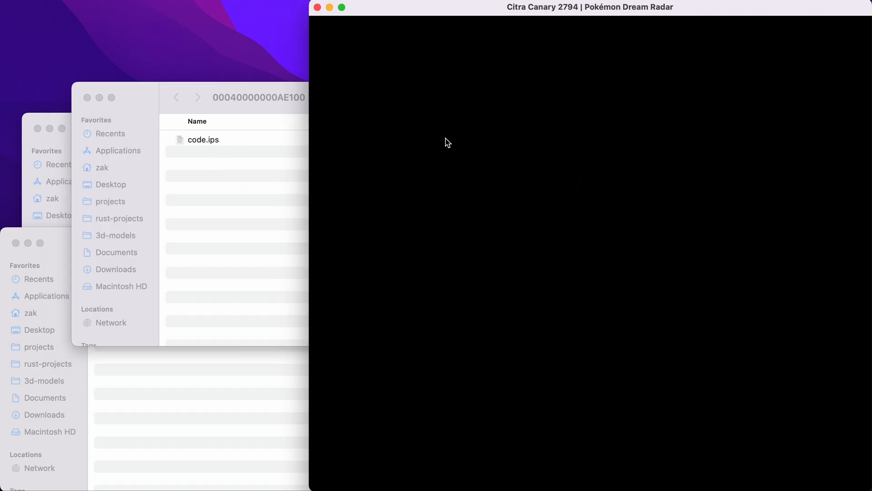
{"action": "mouse_move", "coordinate": [593, 378]}
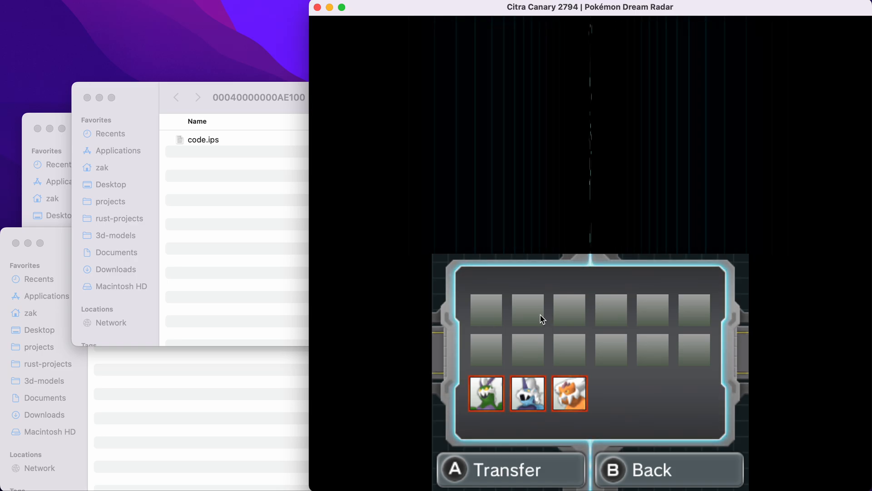
{"action": "mouse_move", "coordinate": [542, 327]}
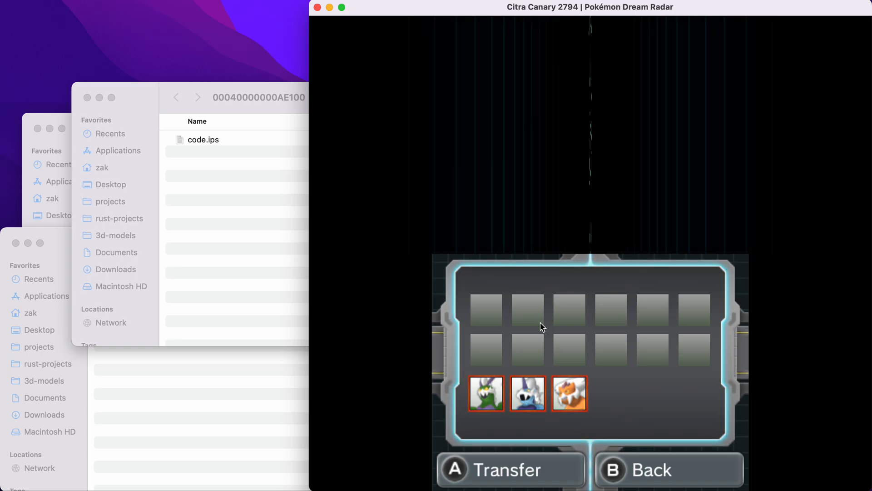
{"action": "mouse_move", "coordinate": [54, 108]}
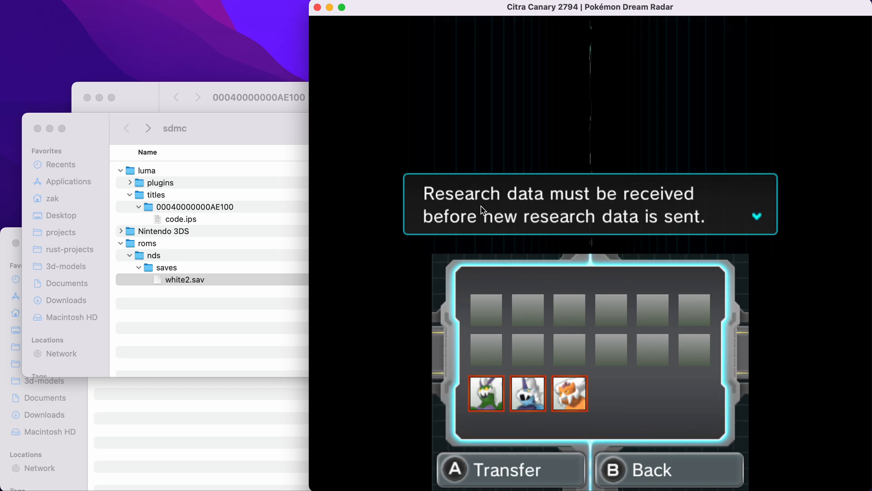
{"action": "mouse_move", "coordinate": [683, 230]}
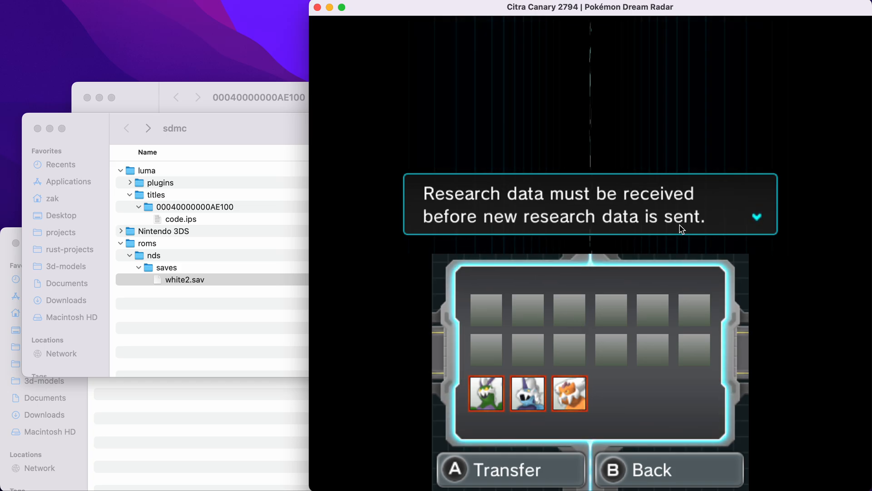
Step: Select white2.sav in roms/nds/saves and confirm its new name, bad.sav
{"action": "left_click", "coordinate": [184, 279]}
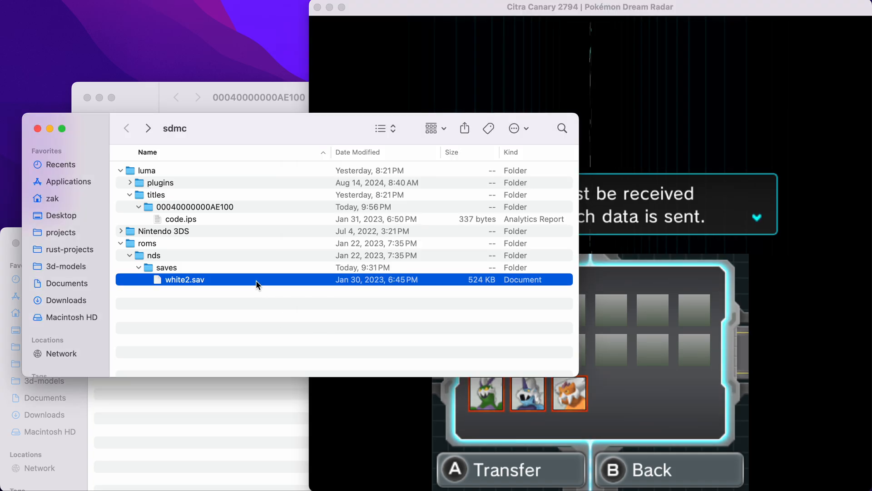
{"action": "mouse_move", "coordinate": [532, 326]}
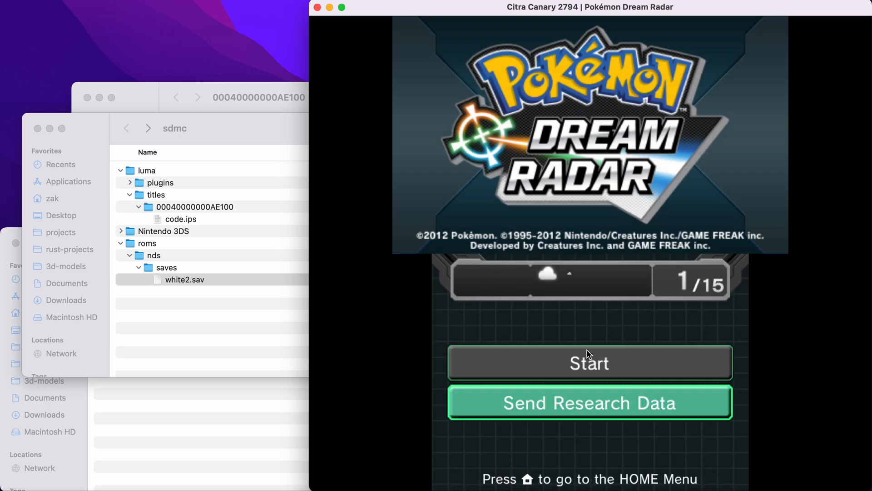
{"action": "left_click", "coordinate": [184, 279]}
{"action": "type", "text": "bad"}
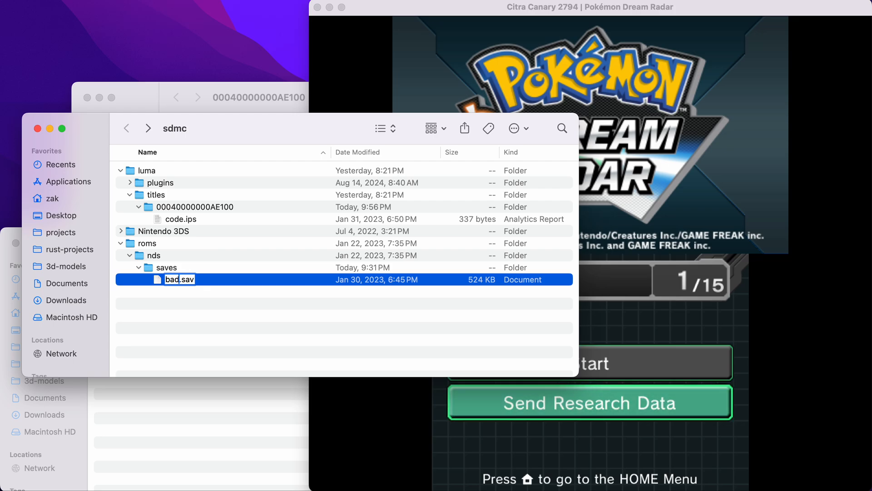
{"action": "key", "text": "Return"}
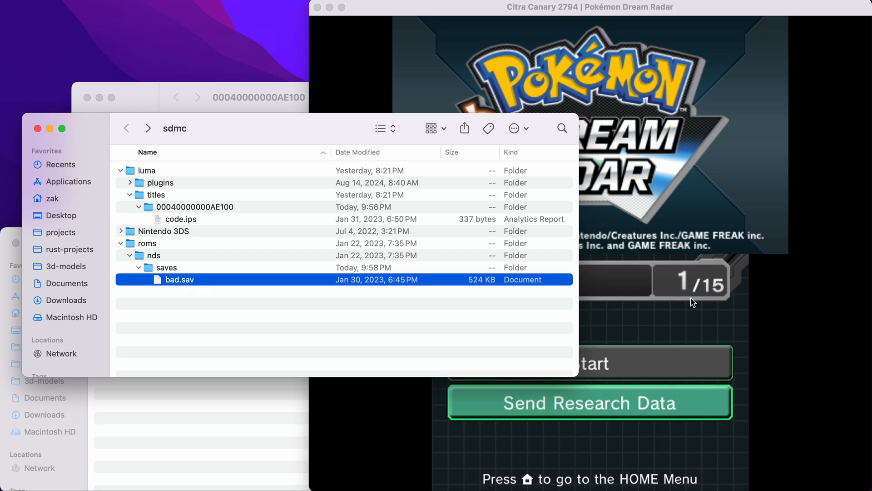